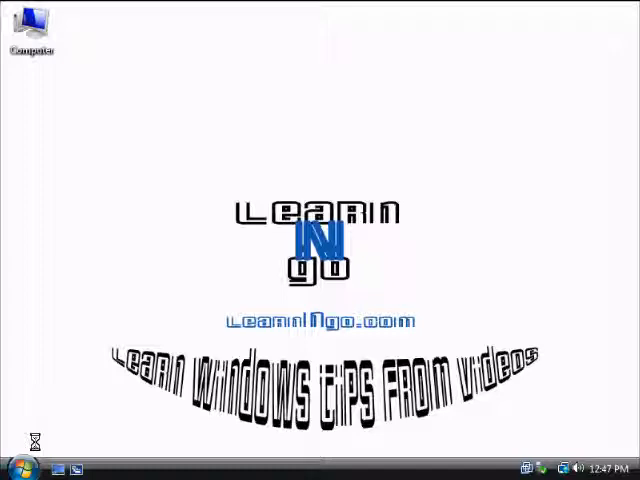
- Launch Control Panel from the Start menu
left_click(22, 468)
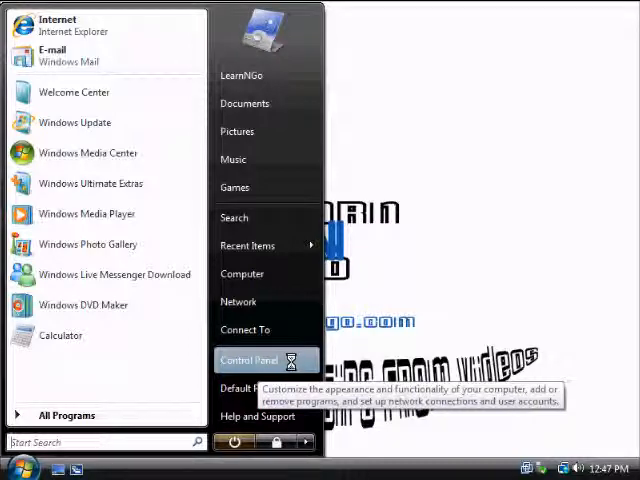
left_click(248, 360)
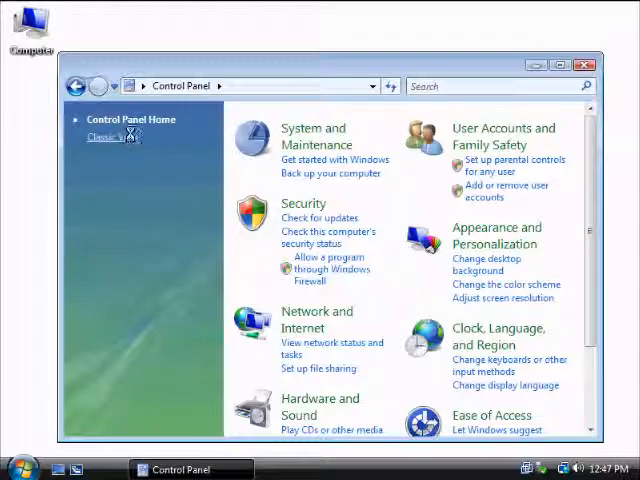
- Switch Control Panel to Classic View and go into Personalization
left_click(108, 136)
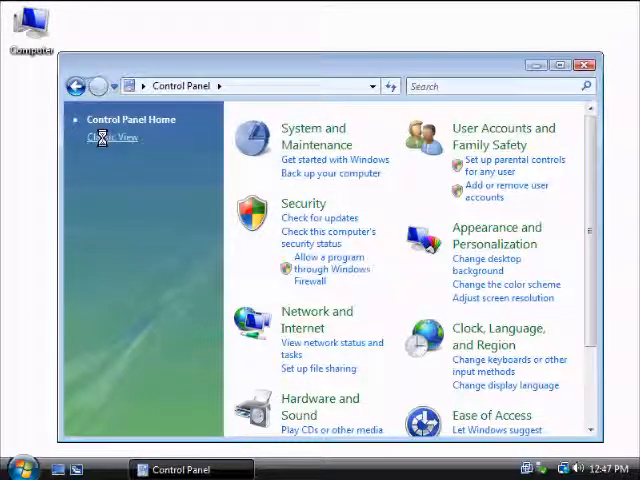
left_click(112, 136)
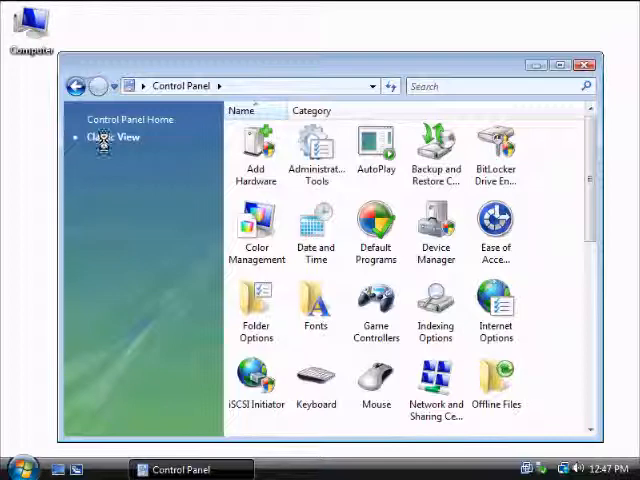
left_click(112, 136)
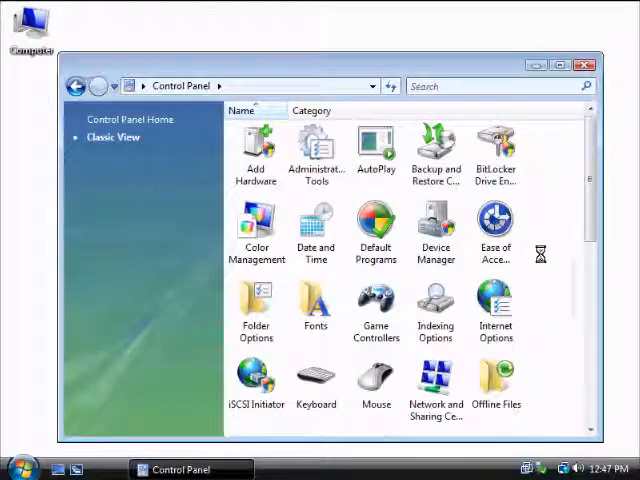
left_click(496, 304)
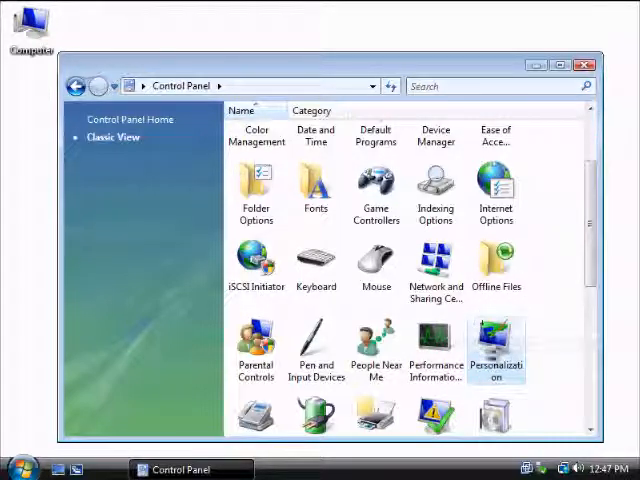
double_click(496, 340)
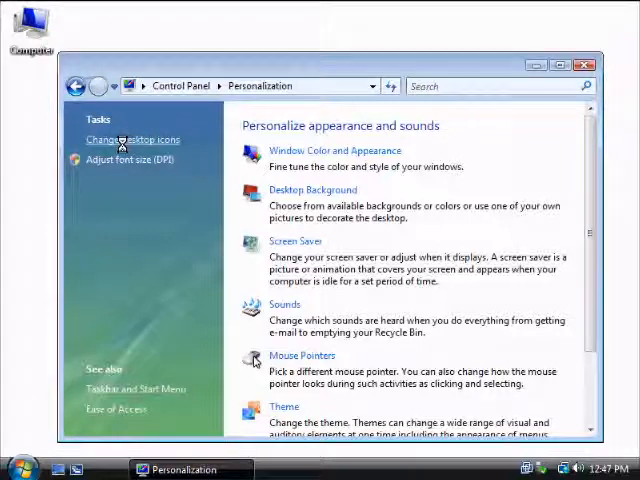
- In Desktop Icon Settings, enable the Recycle Bin icon, apply and confirm
left_click(132, 140)
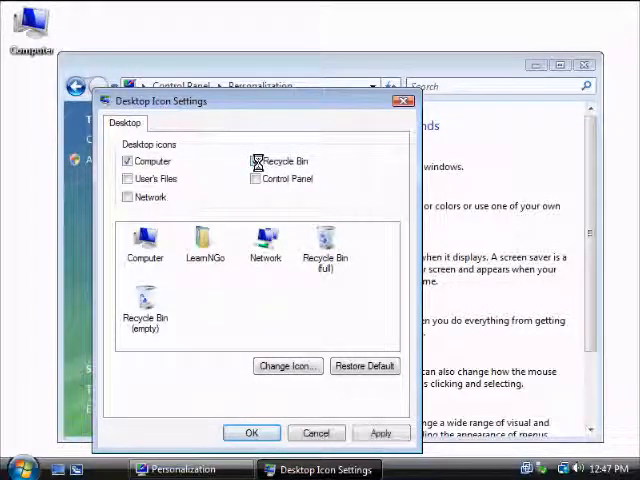
left_click(256, 160)
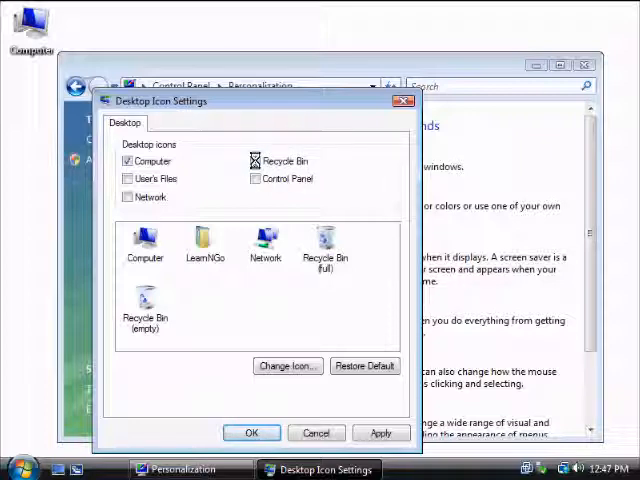
left_click(256, 160)
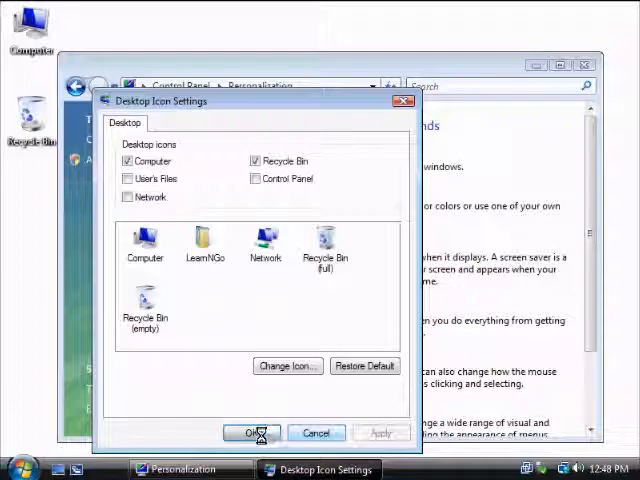
left_click(252, 432)
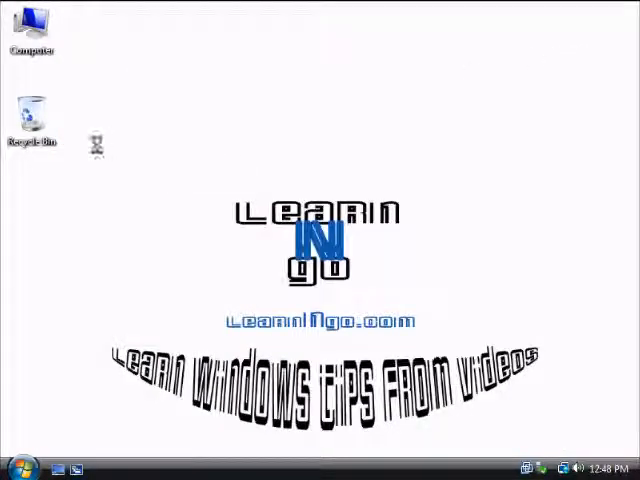